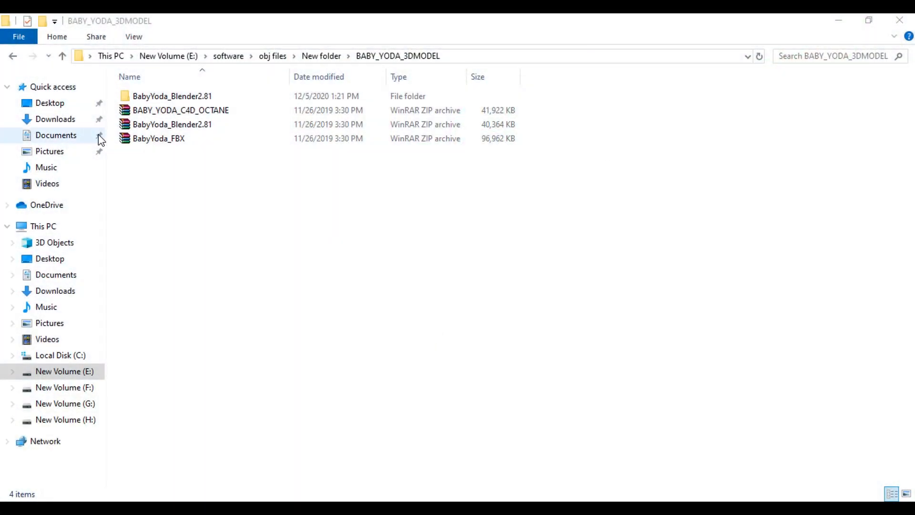
# Enter the BabyYoda_Blender2.81 folder to reach the BabyYodaComplete.blend project.
pyautogui.click(173, 96)
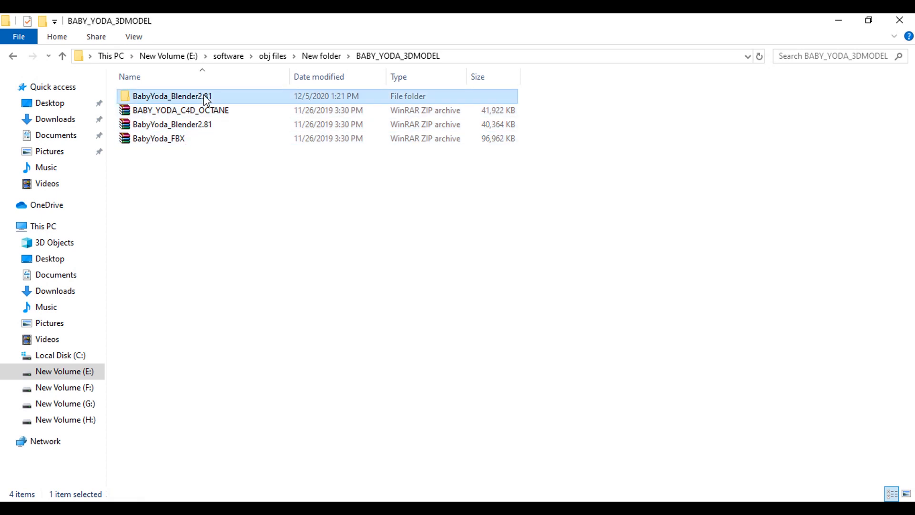
pyautogui.doubleClick(172, 96)
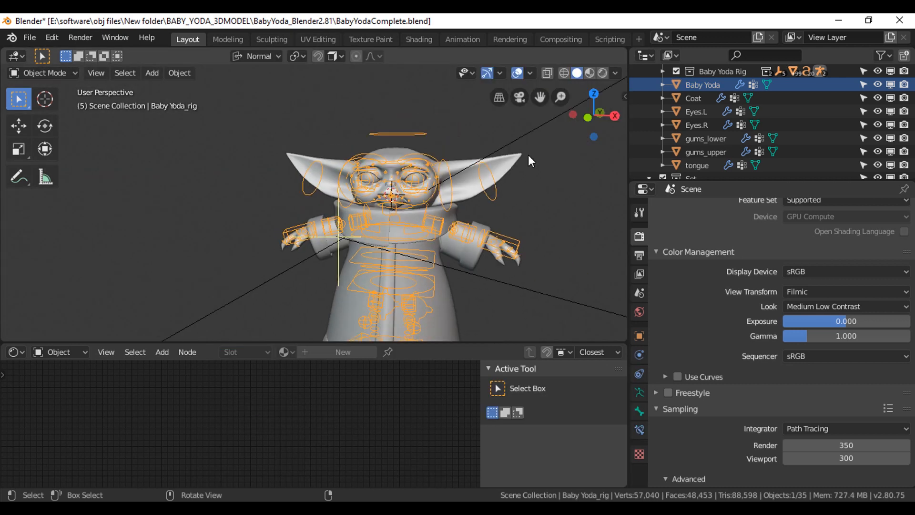
# Turn off the Floor guide in Viewport Overlays so the grid no longer shows.
pyautogui.click(530, 72)
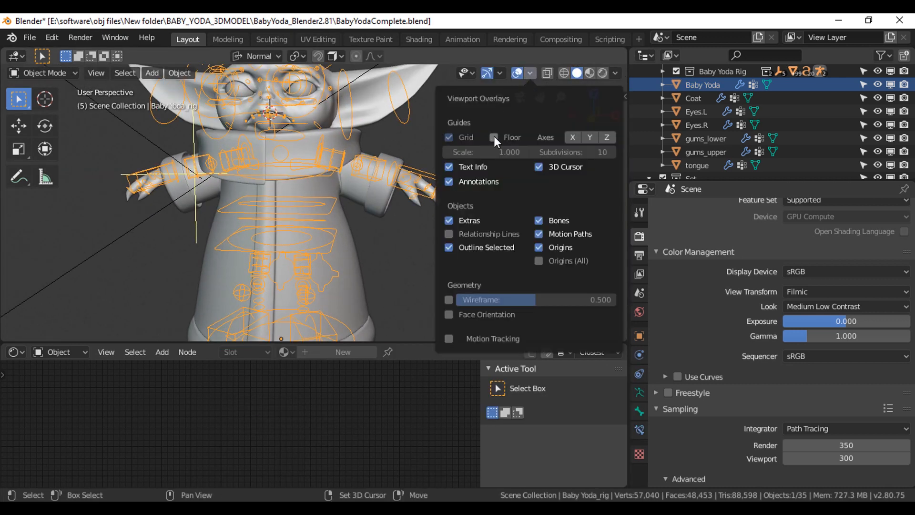
pyautogui.click(42, 72)
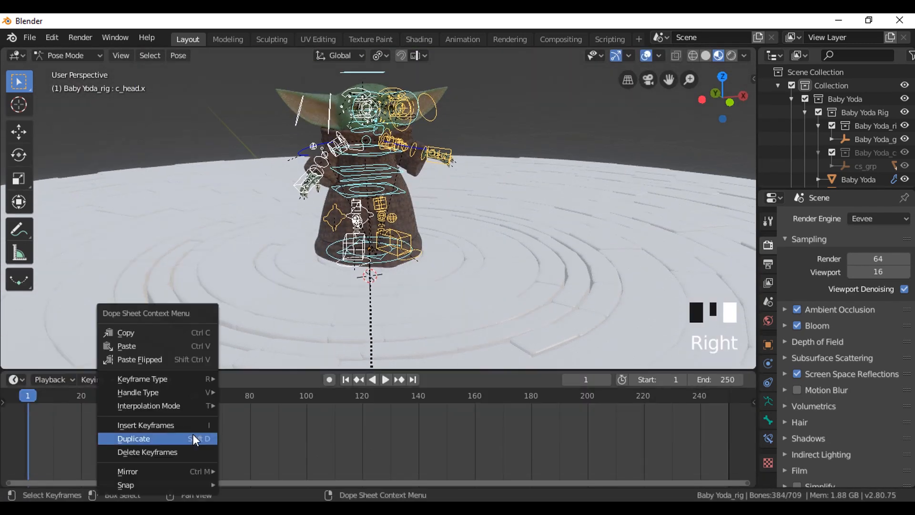
# Duplicate the selected pose keyframes in the Dope Sheet toward frames 30 and 60.
pyautogui.click(134, 439)
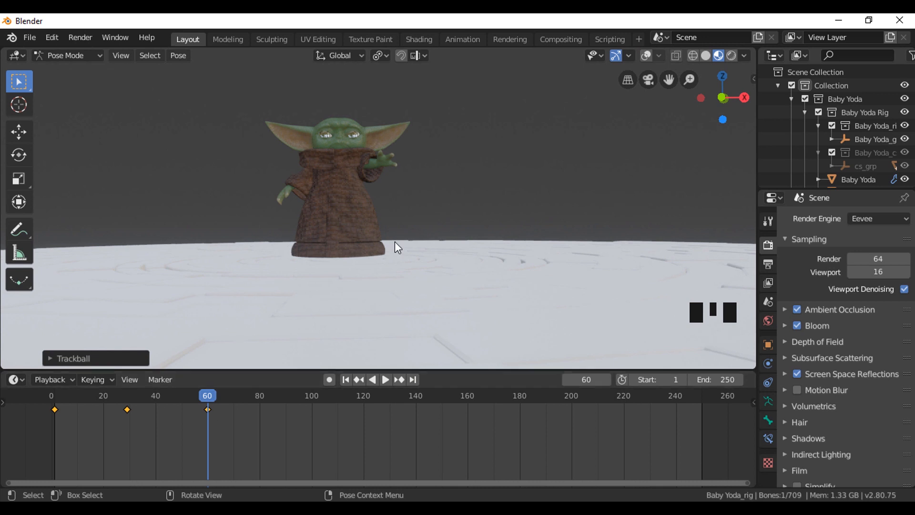
# Switch viewport shading from Solid to Rendered to preview the scene with Cycles.
pyautogui.click(706, 55)
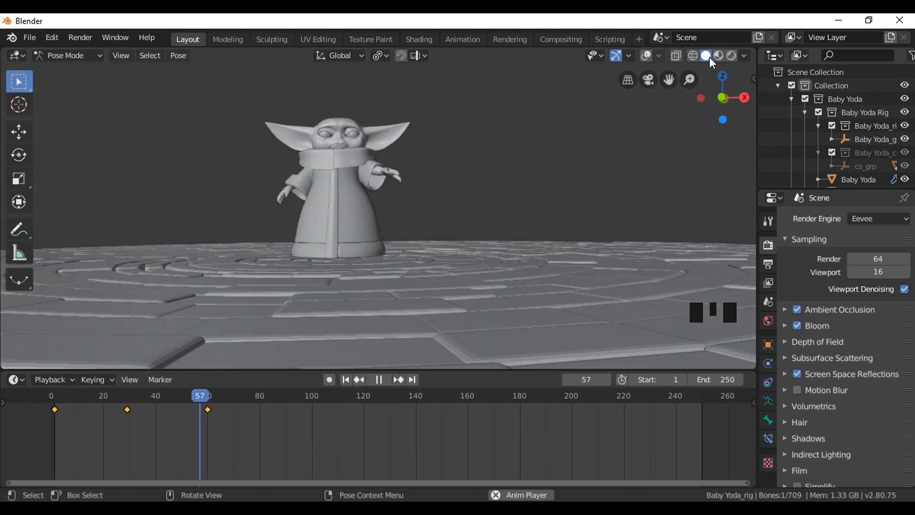
pyautogui.click(713, 56)
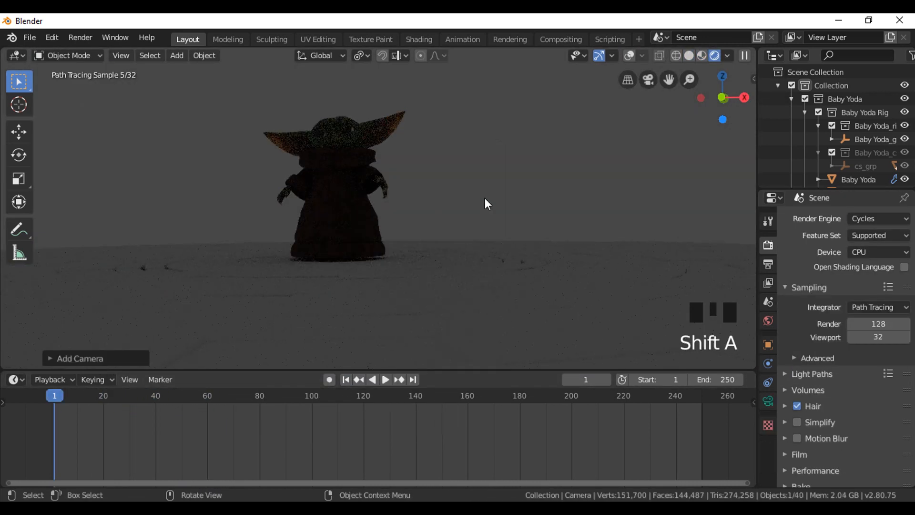